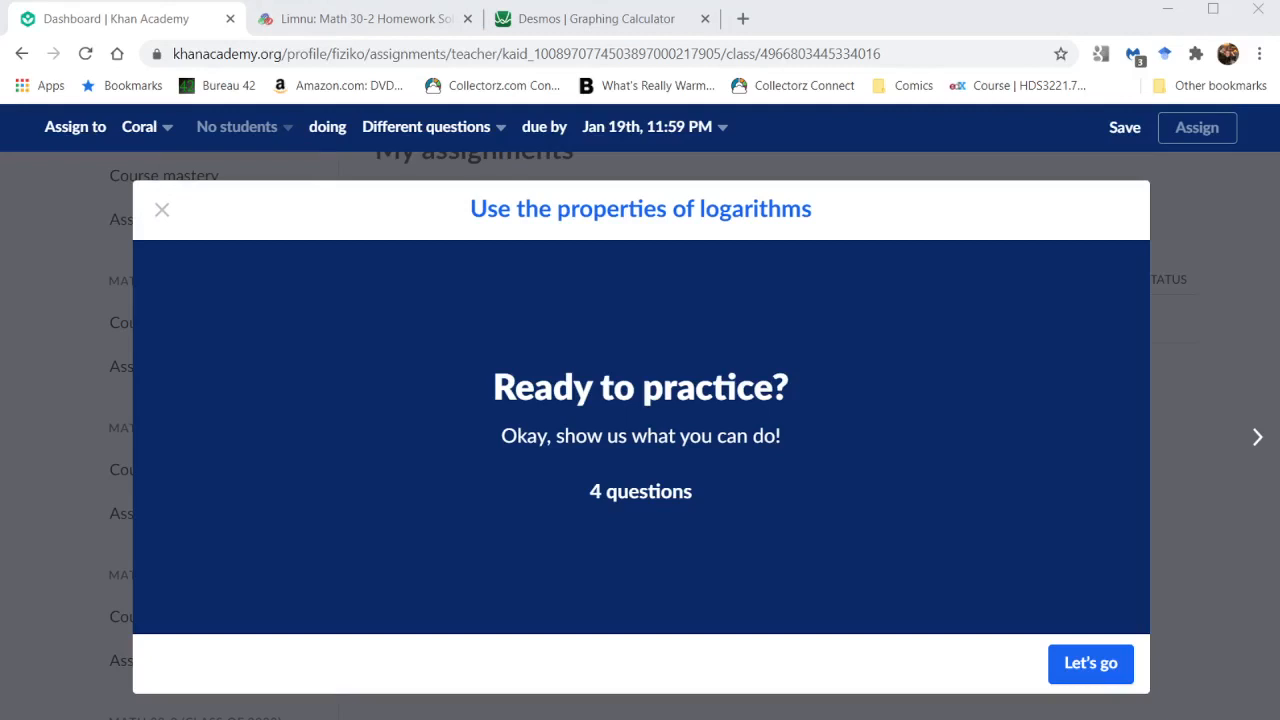
{"action": "mouse_move", "coordinate": [1098, 561]}
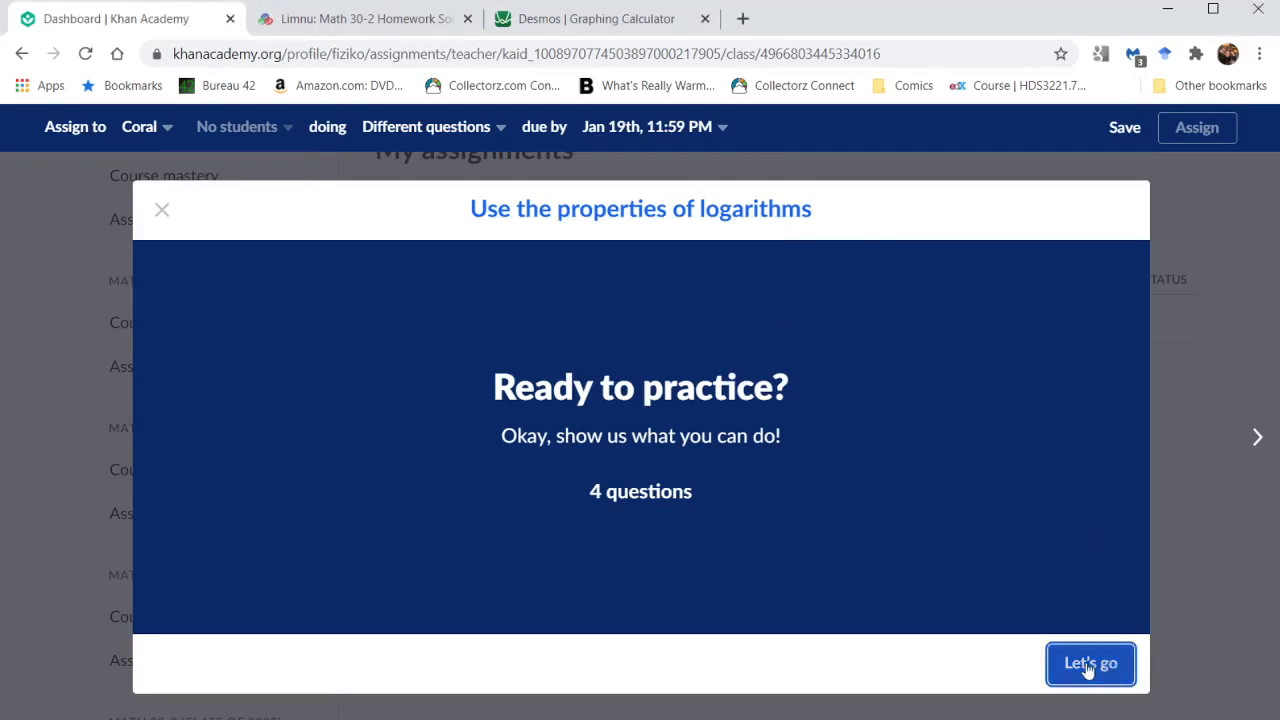
Start the four-question practice and answer log(15) − log(3) with log(5)
{"action": "left_click", "coordinate": [1090, 663]}
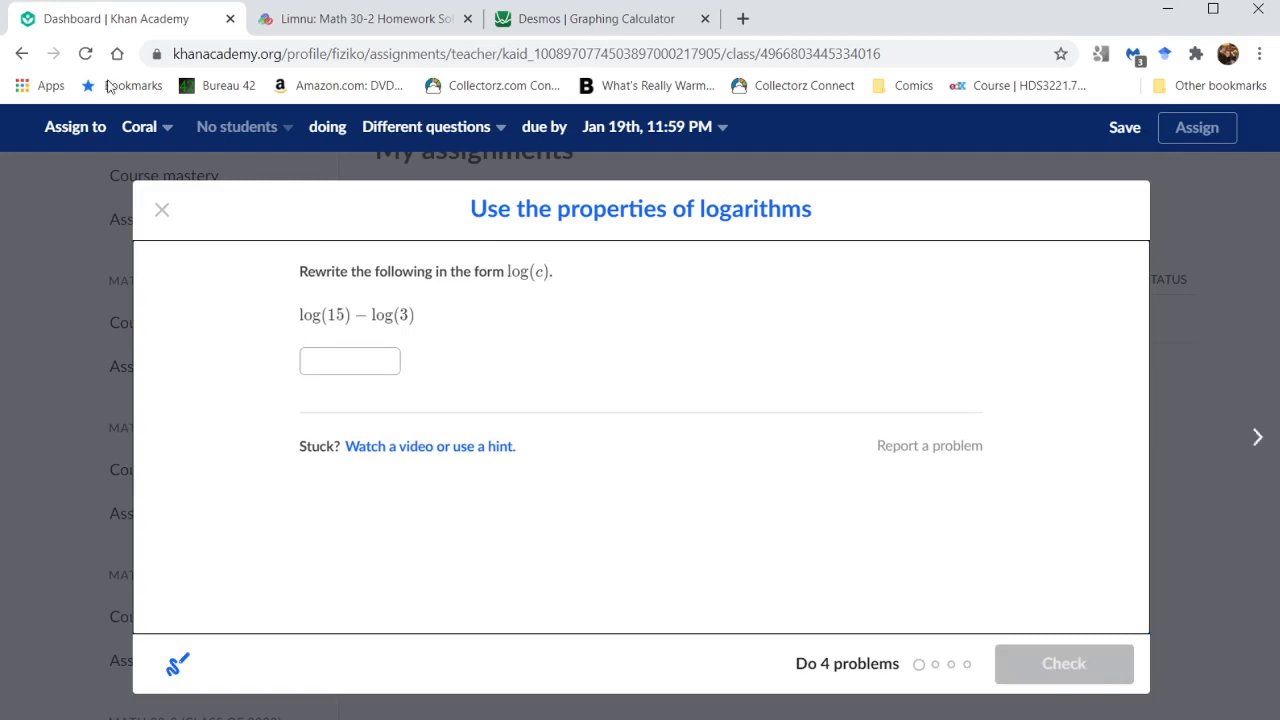
{"action": "mouse_move", "coordinate": [351, 313]}
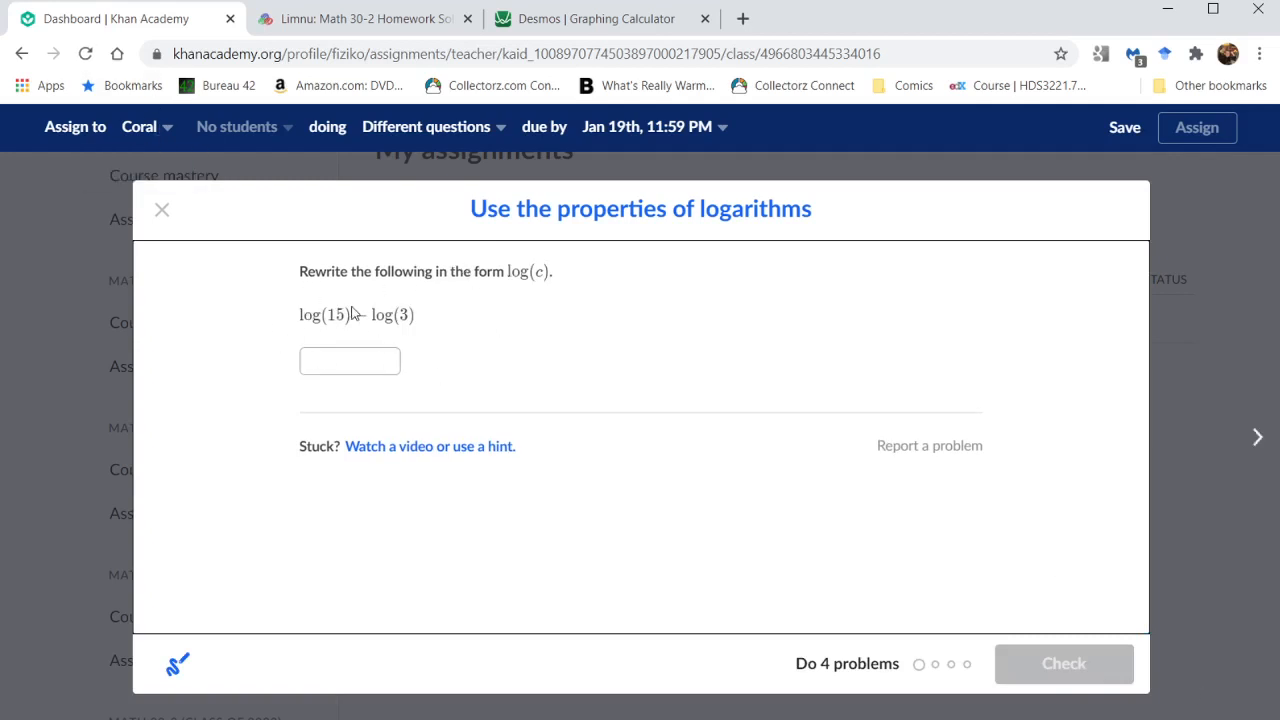
{"action": "left_click", "coordinate": [349, 361]}
{"action": "type", "text": "log"}
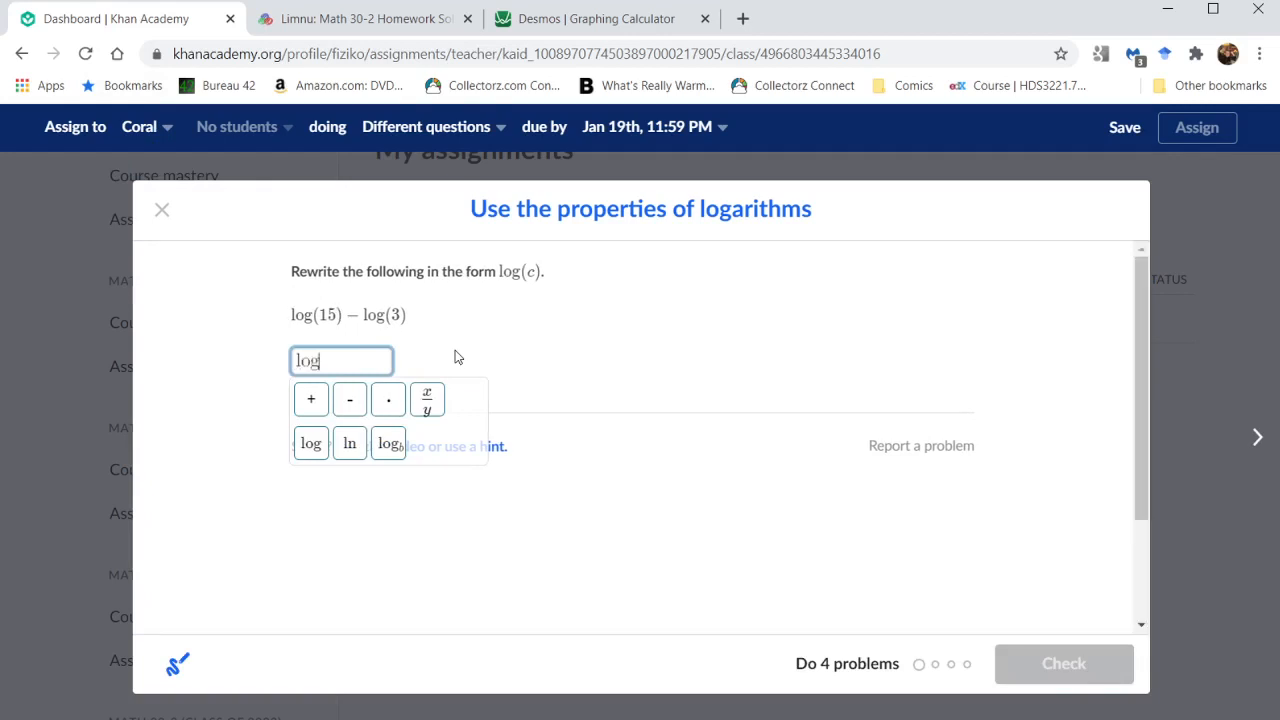
{"action": "type", "text": "(5)"}
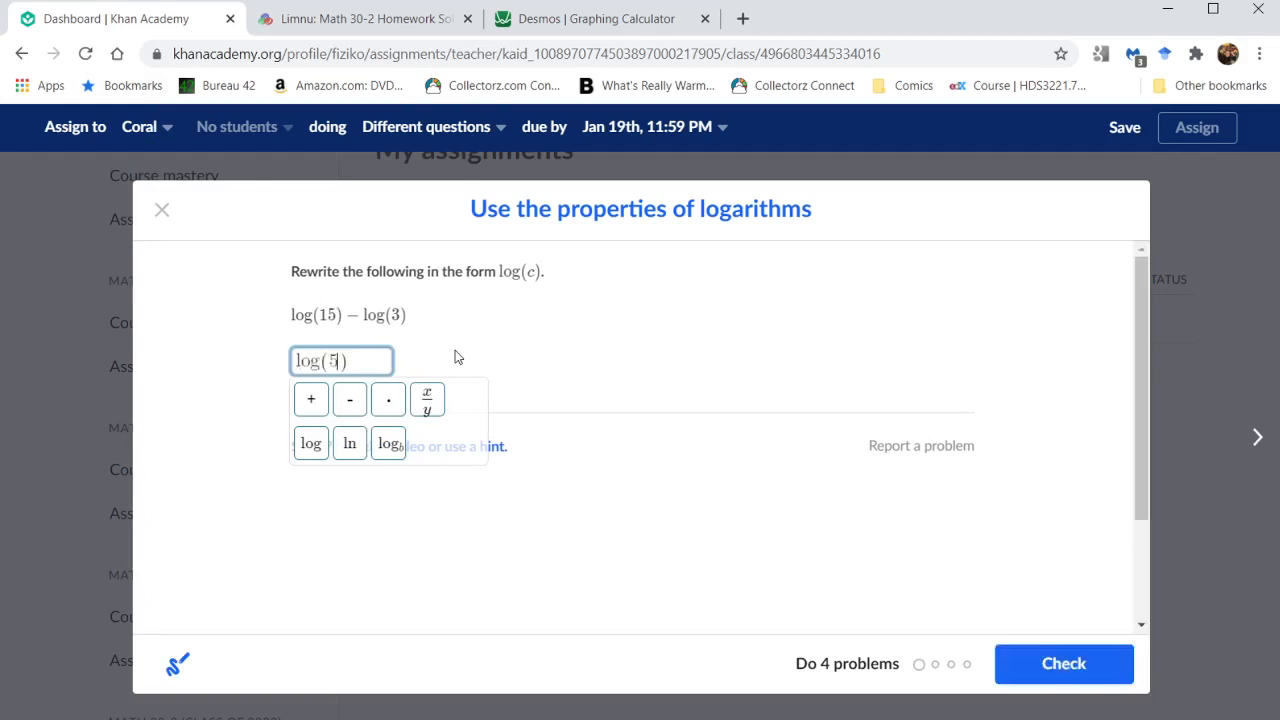
{"action": "left_click", "coordinate": [1063, 663]}
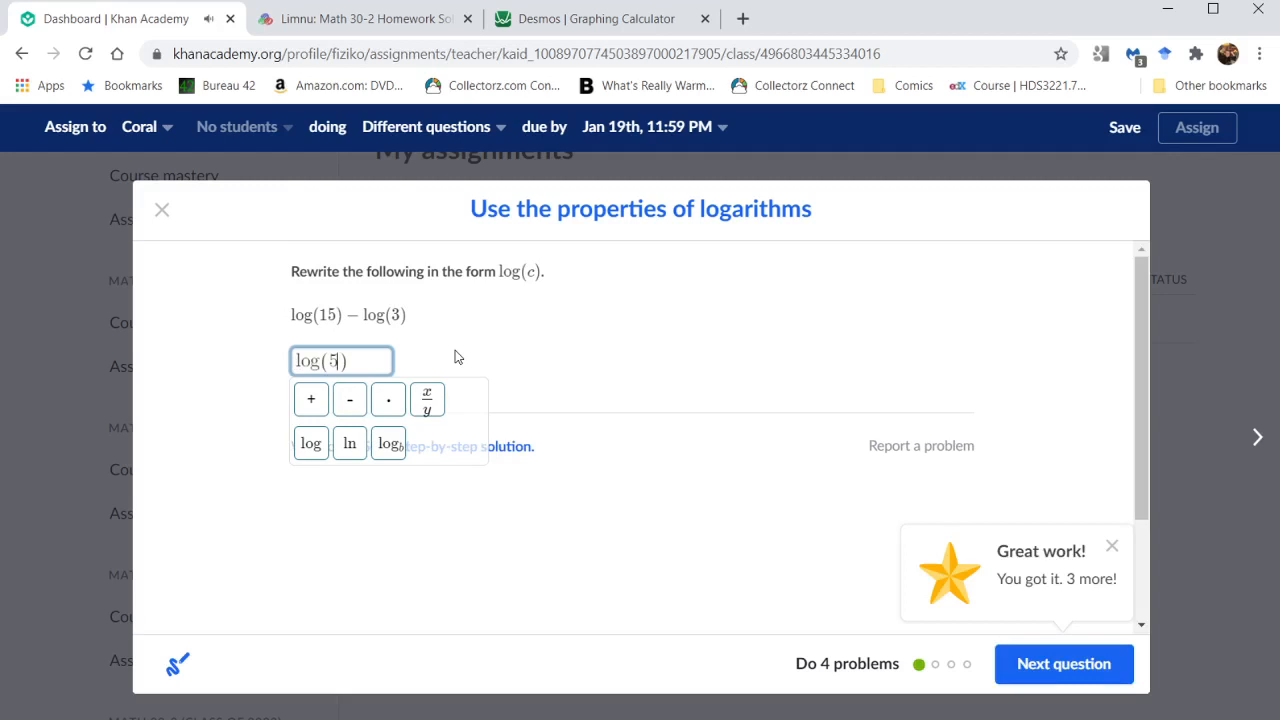
Move to the second question and answer log(4) + log(3) with log(12)
{"action": "left_click", "coordinate": [1063, 663]}
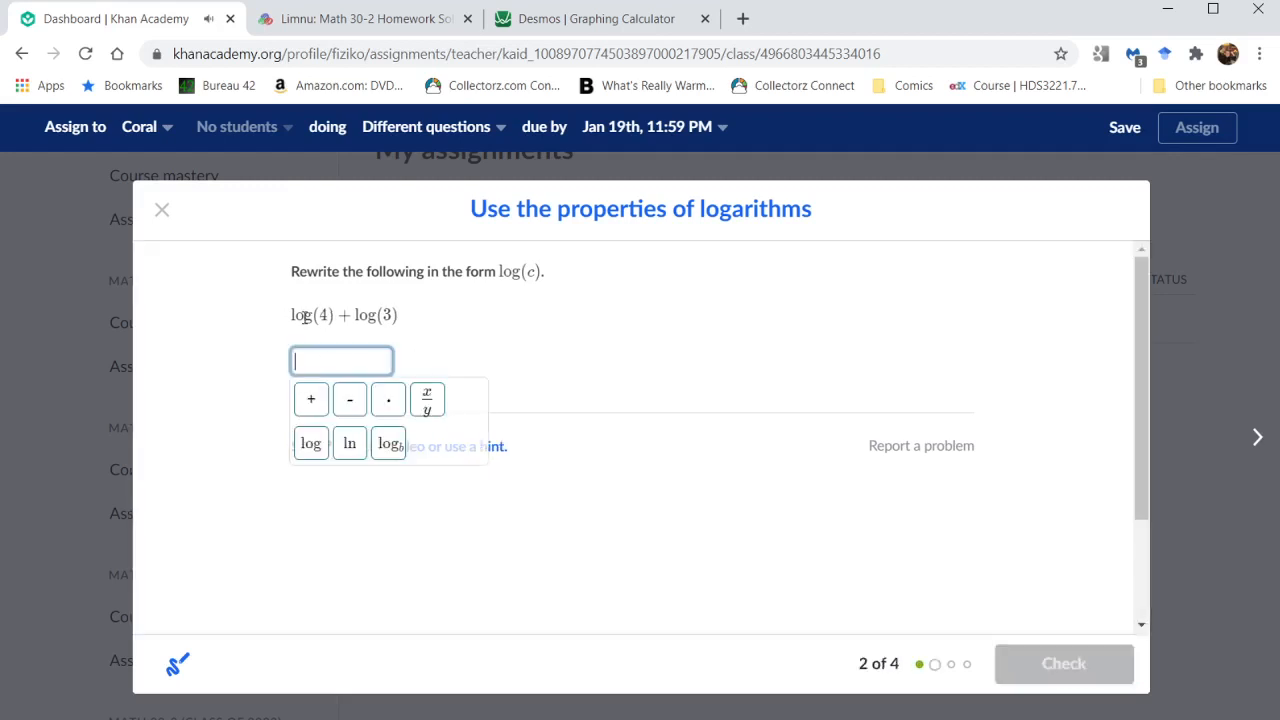
{"action": "type", "text": "log(12)"}
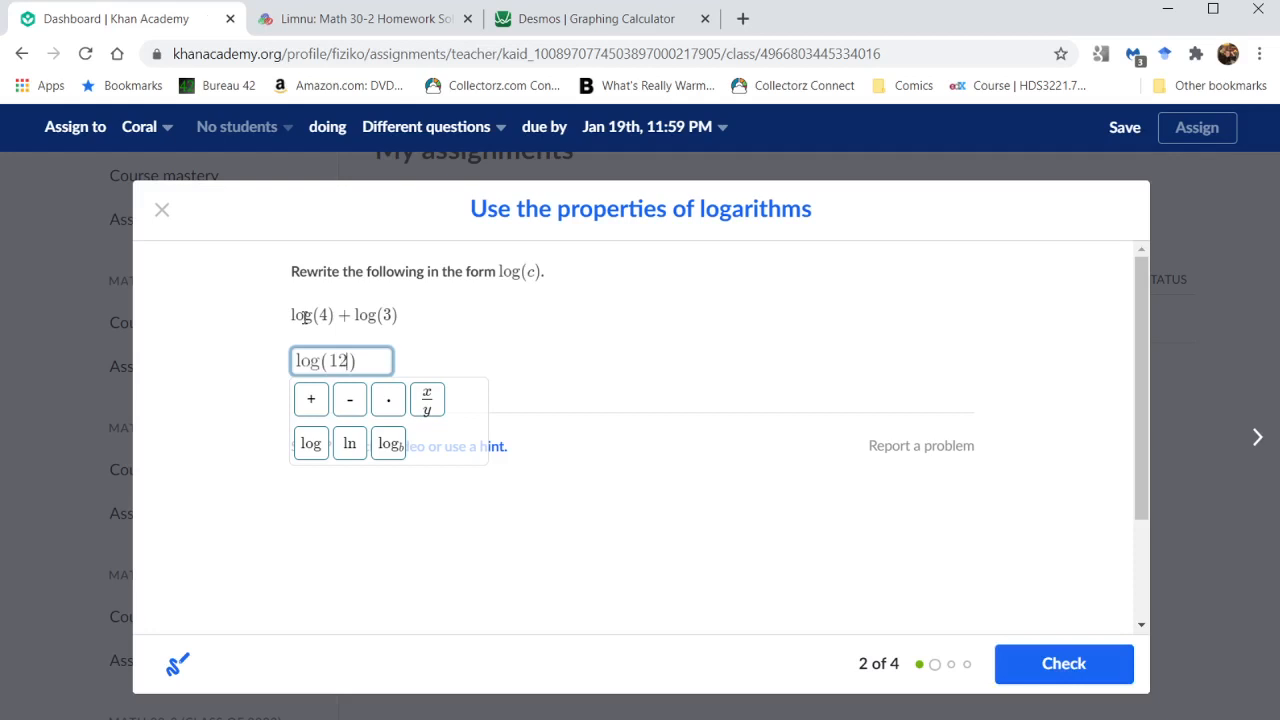
{"action": "left_click", "coordinate": [1063, 663]}
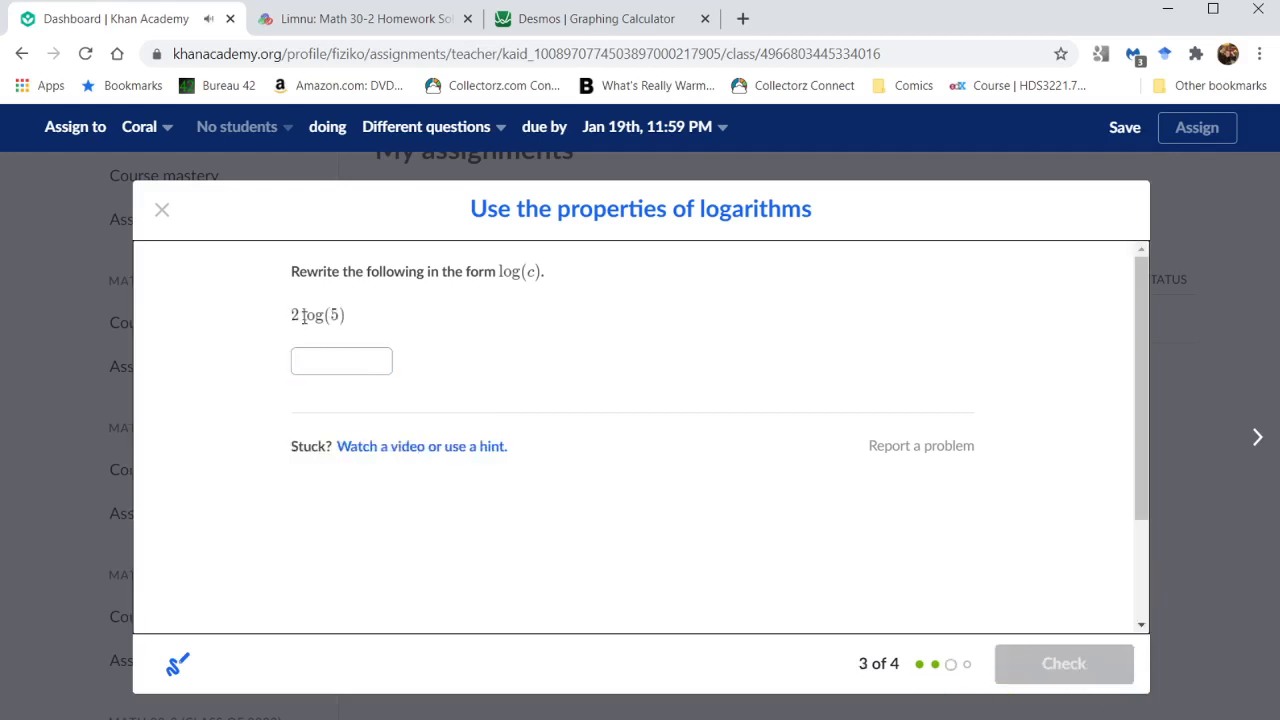
Answer 2 log(5) with log(25) and advance to the final question
{"action": "left_click", "coordinate": [341, 361]}
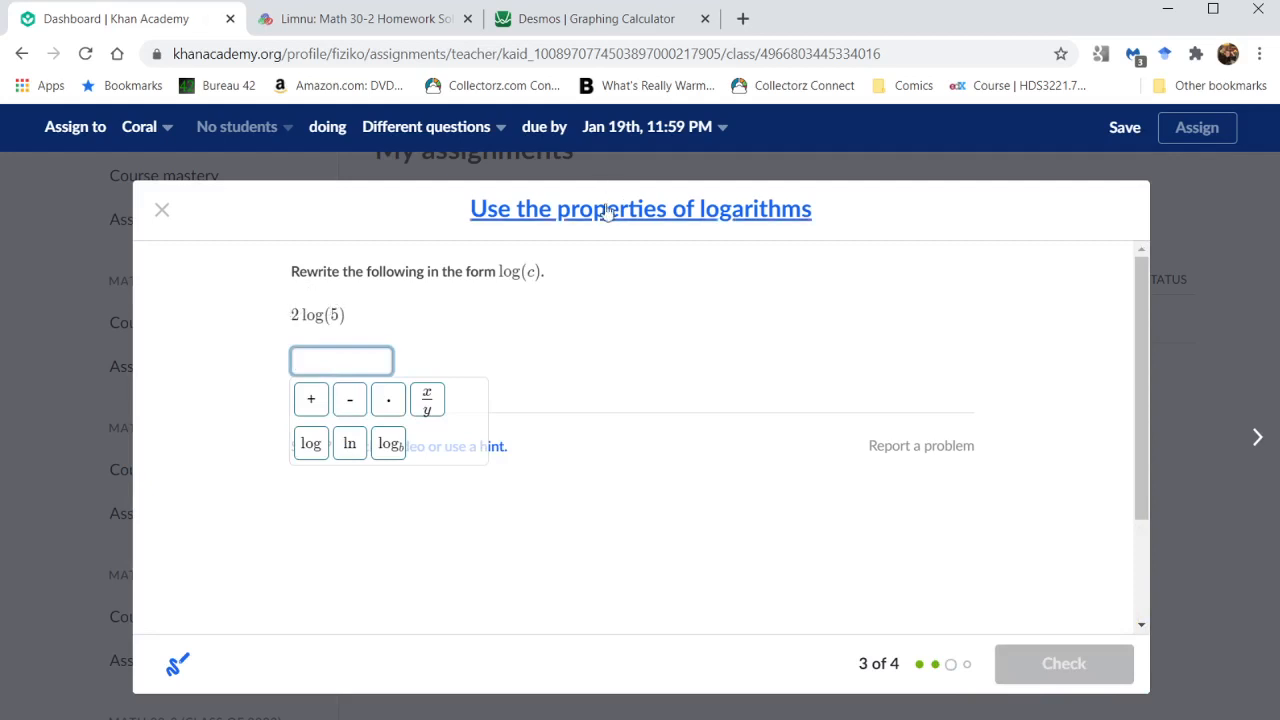
{"action": "left_click", "coordinate": [310, 443]}
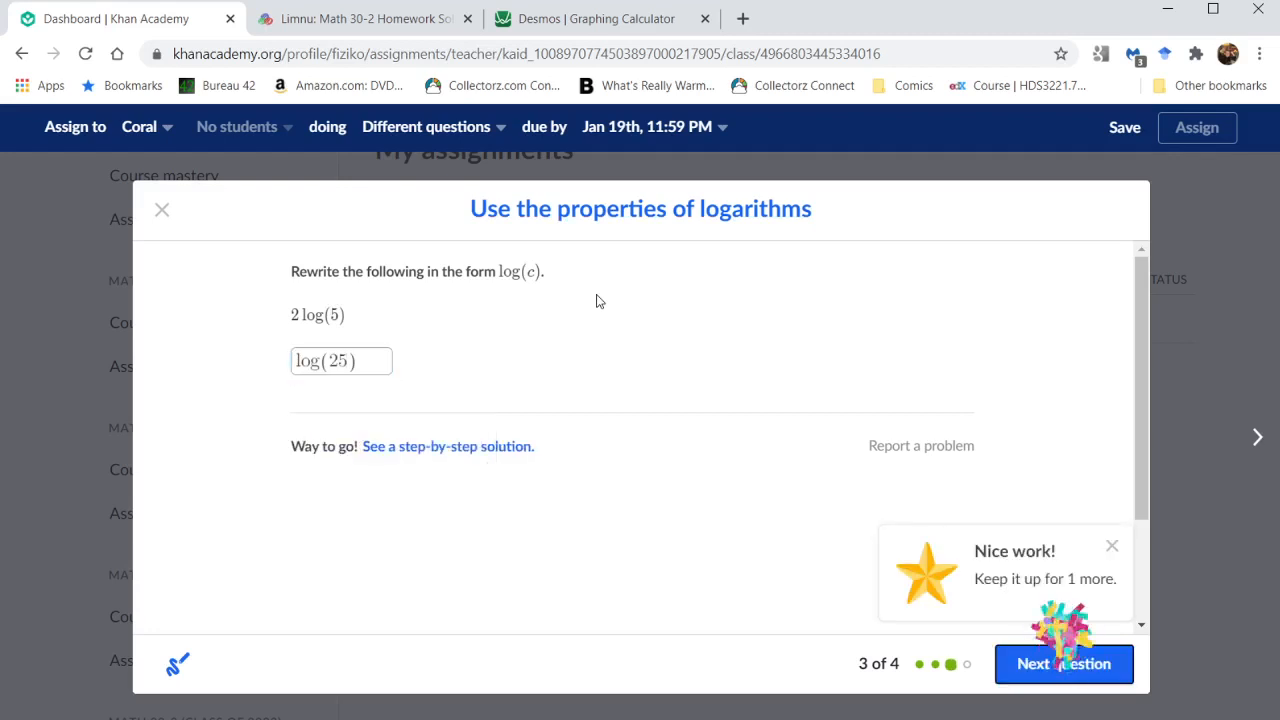
{"action": "left_click", "coordinate": [1063, 663]}
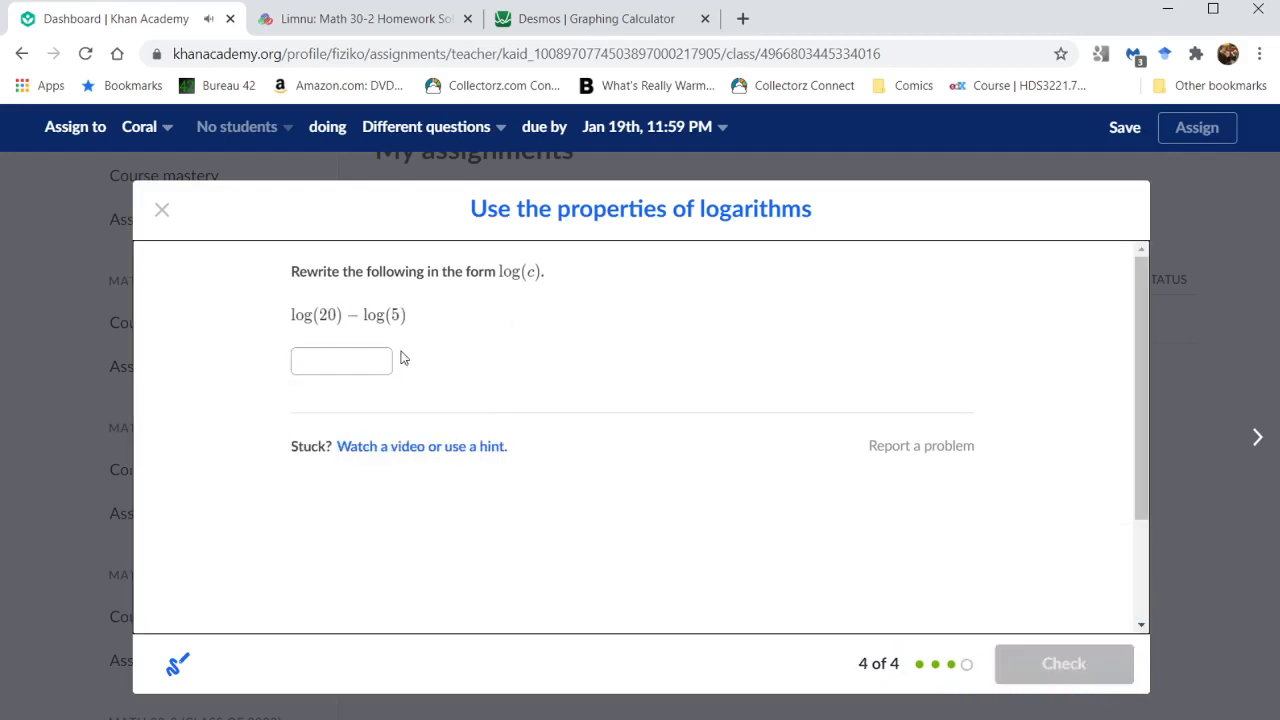
Answer log(20) − log(5) with log(4) and view the 4/4 results summary
{"action": "left_click", "coordinate": [341, 361]}
{"action": "type", "text": "log"}
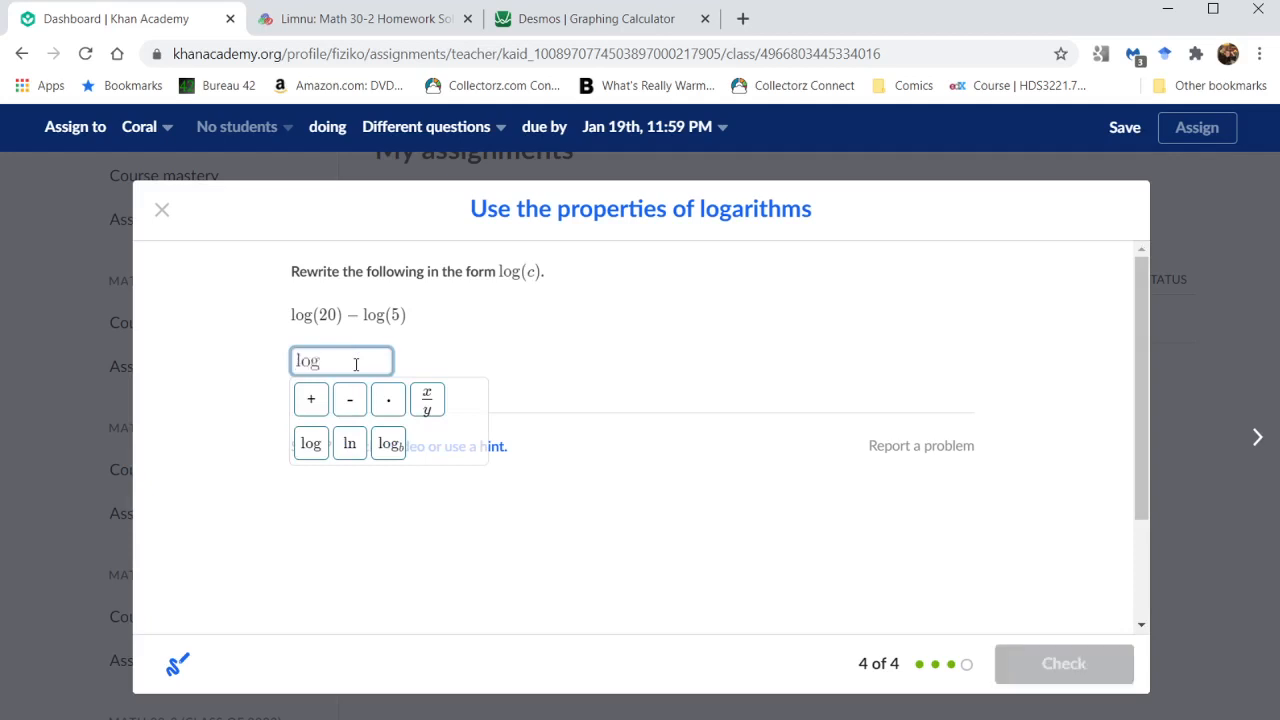
{"action": "type", "text": "(4)"}
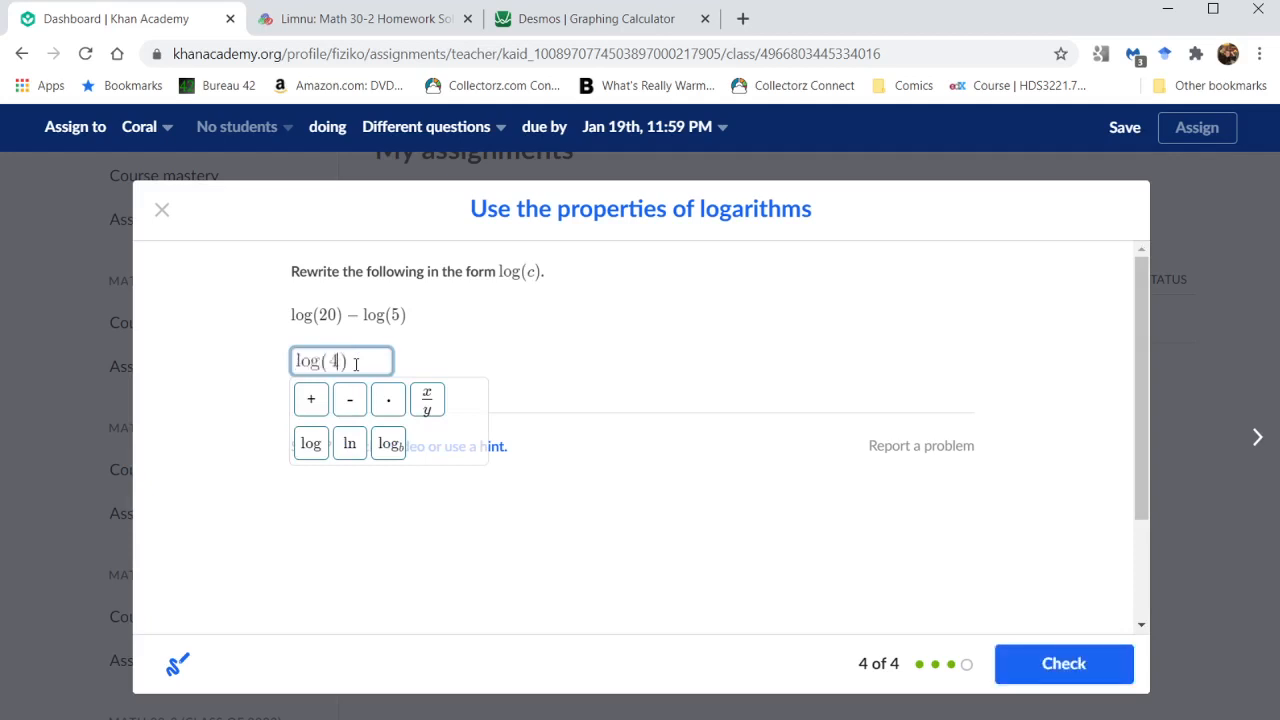
{"action": "left_click", "coordinate": [1063, 663]}
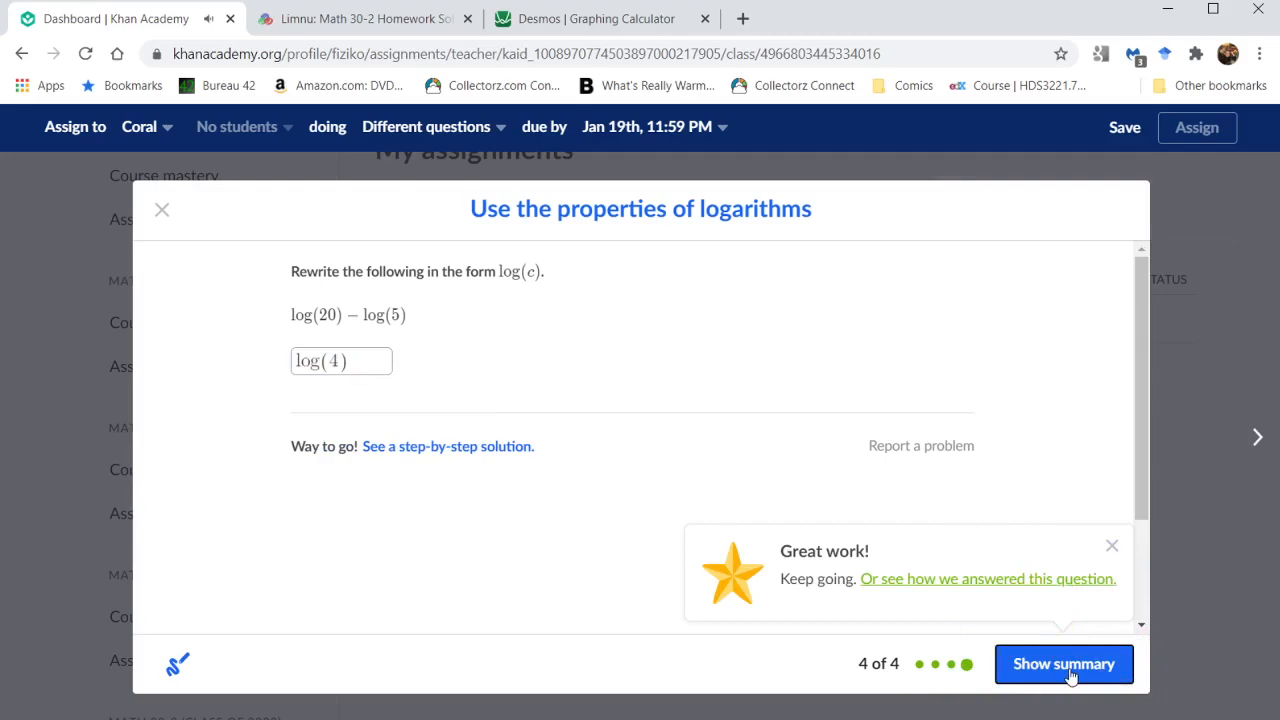
{"action": "left_click", "coordinate": [1063, 663]}
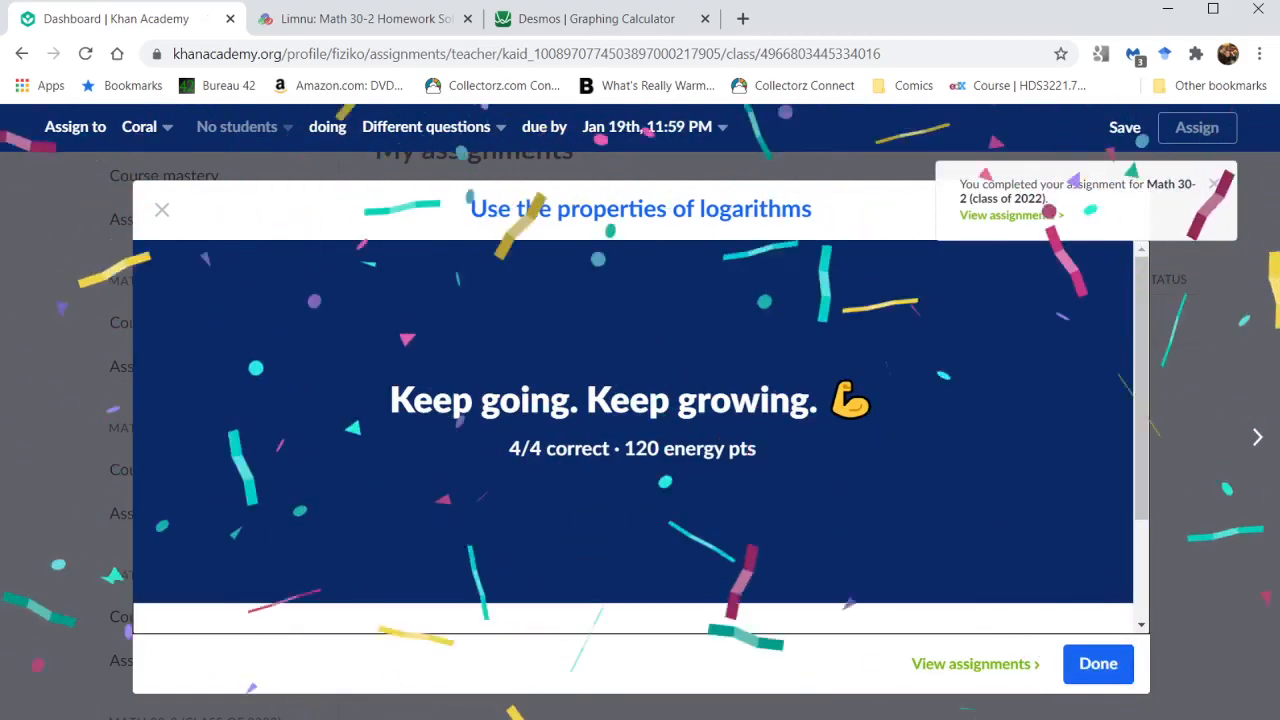